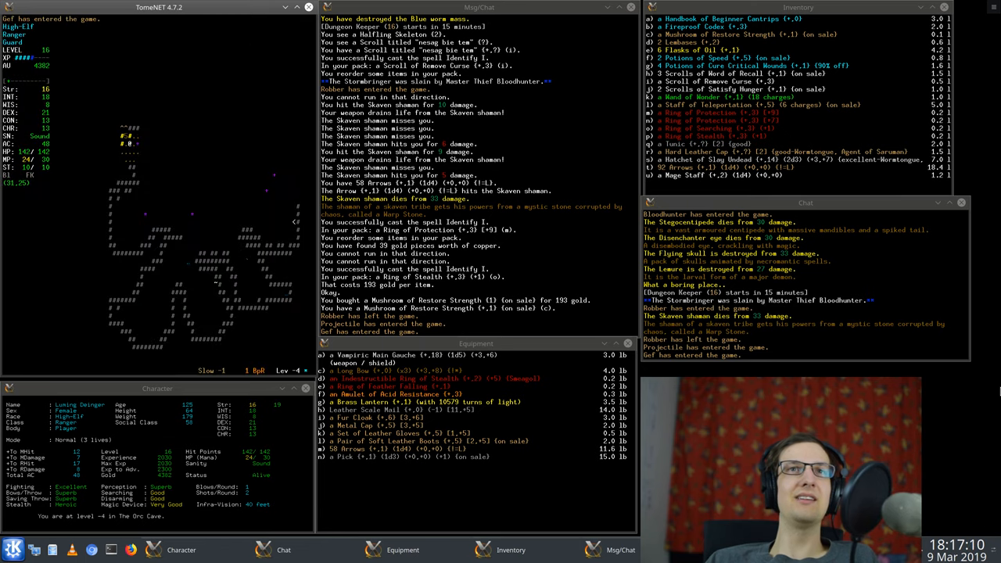
- Explore Orc Cave level -4 with the ranger, hunting for monsters
key(E)
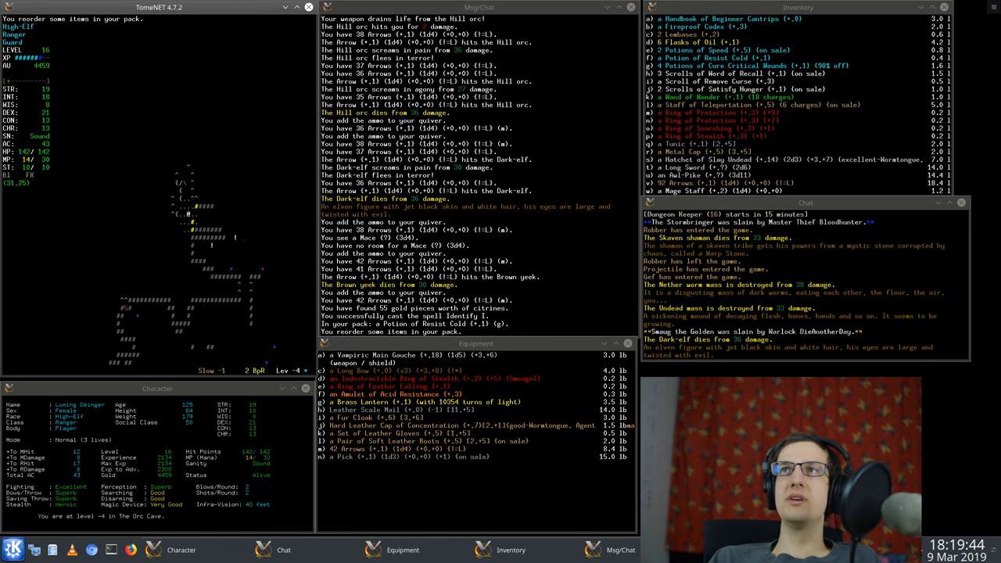
- Drink the Potion of Resist Cold and destroy the unwanted Long Sword
key(q)
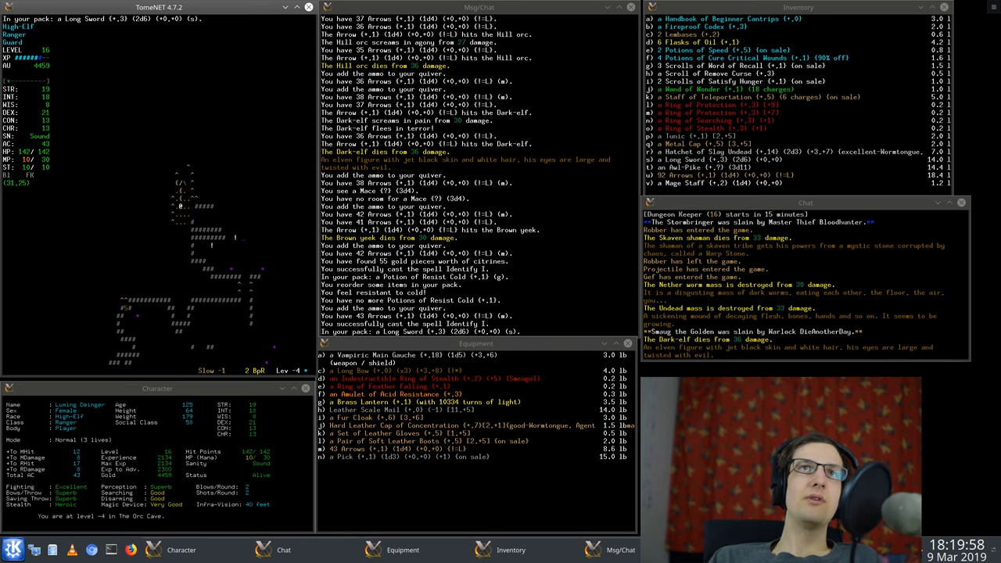
key(k)
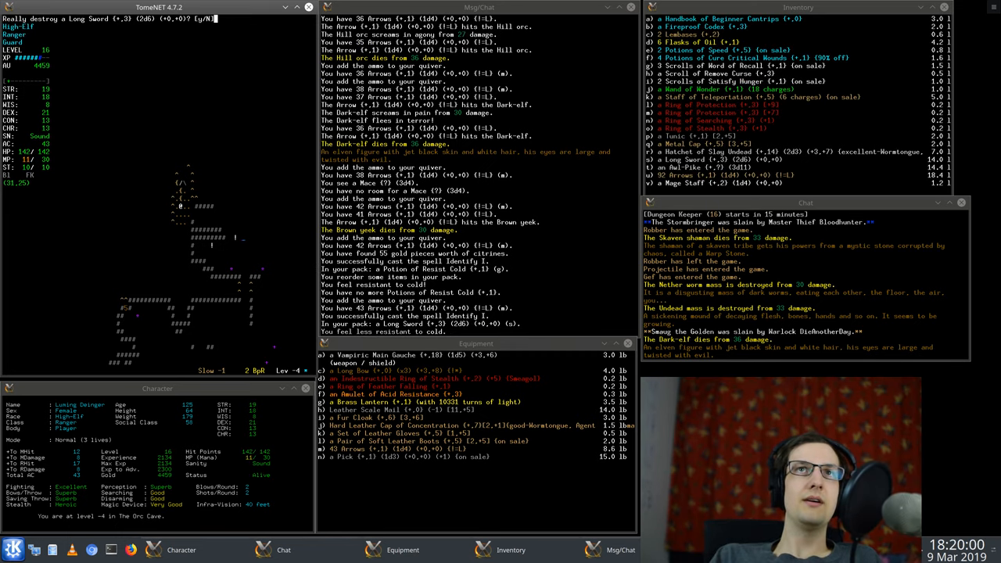
key(y)
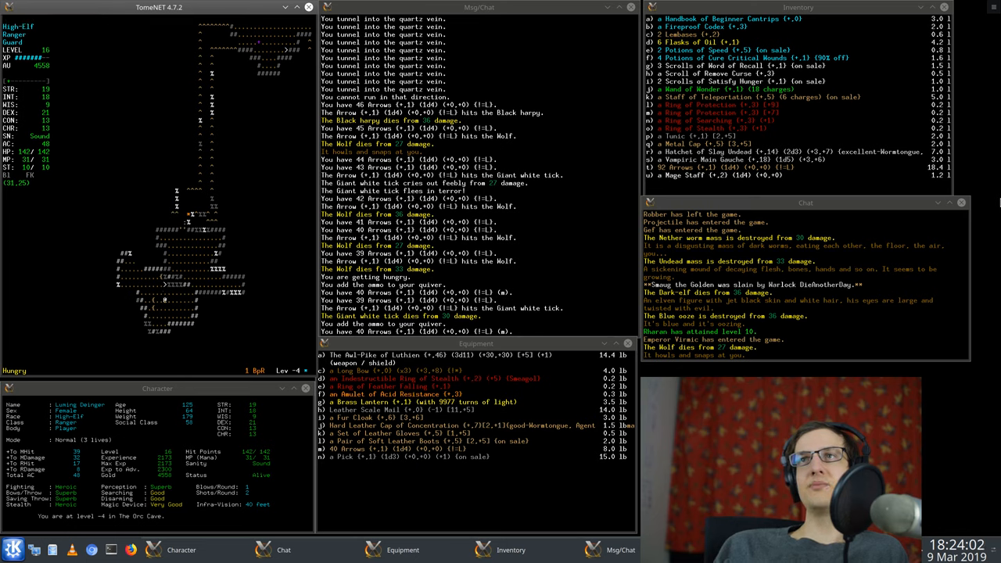
- Dig through the quartz veins and fire arrows at the approaching wolves and harpy
key(r)
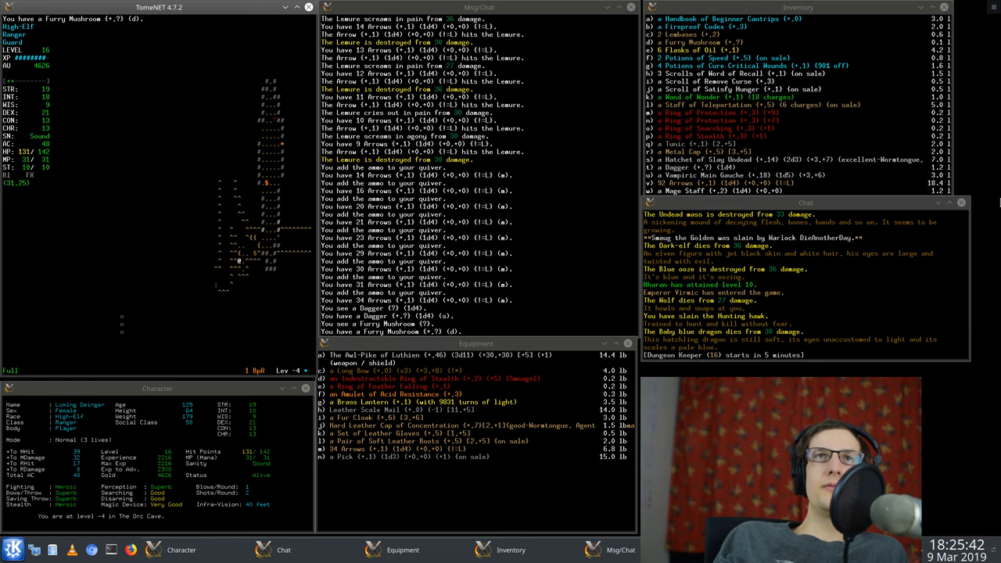
- Identify the Furry Mushroom as a Mushroom of Cure Confusion and confirm its destruction
key(i)
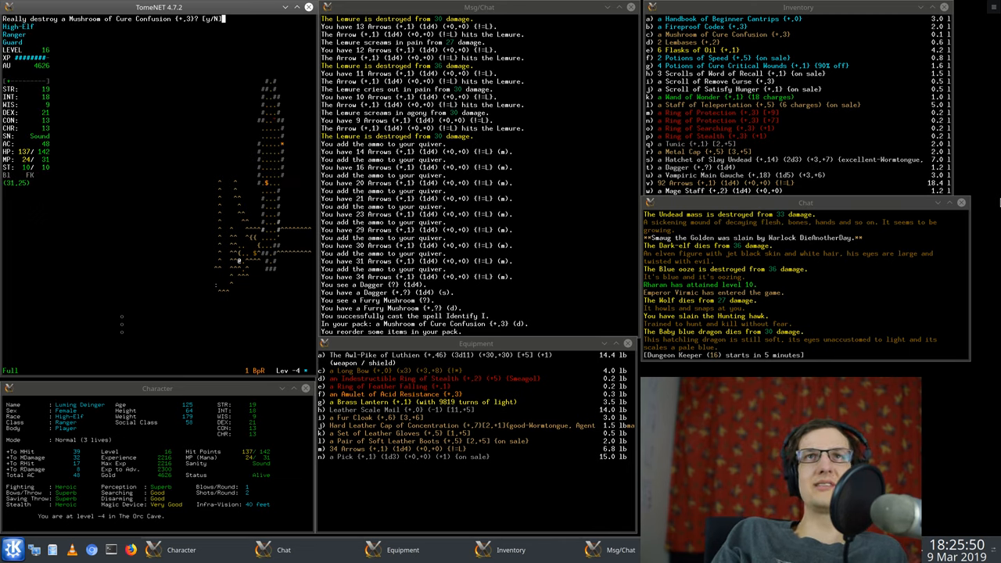
key(y)
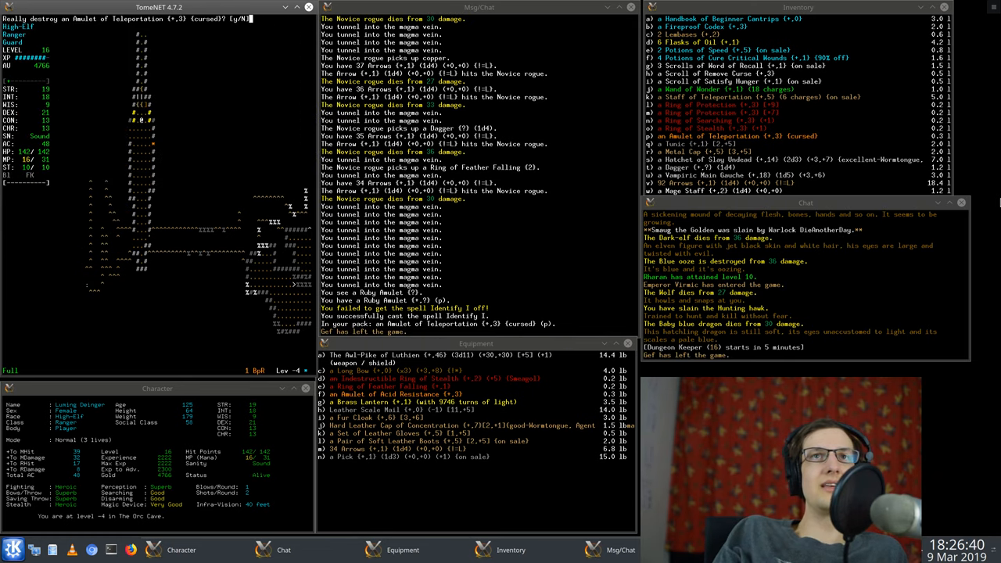
- Confirm destroying the cursed Amulet of Teleportation
key(y)
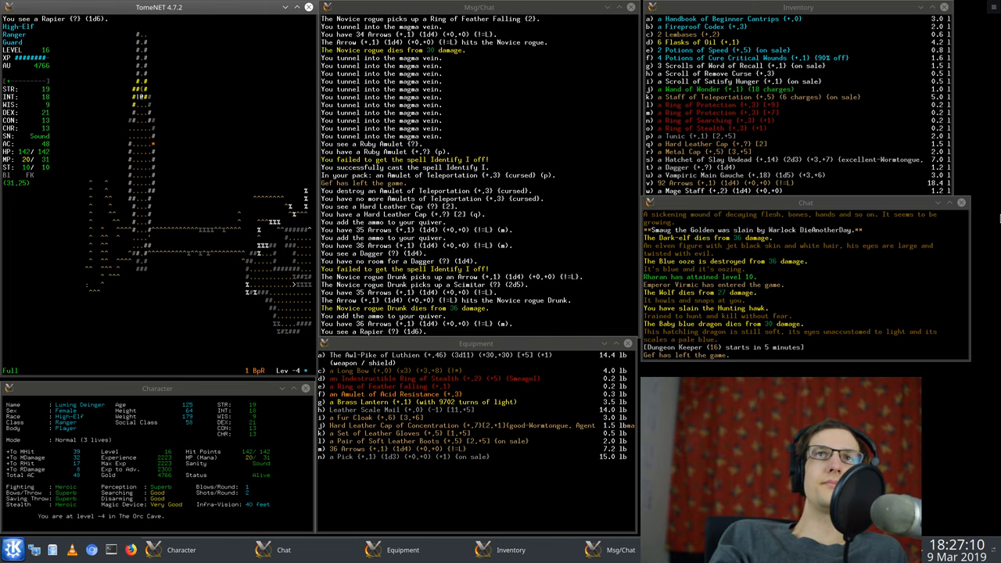
- Fight the rogues in the magma tunnels and regather the dropped arrows
key(r)
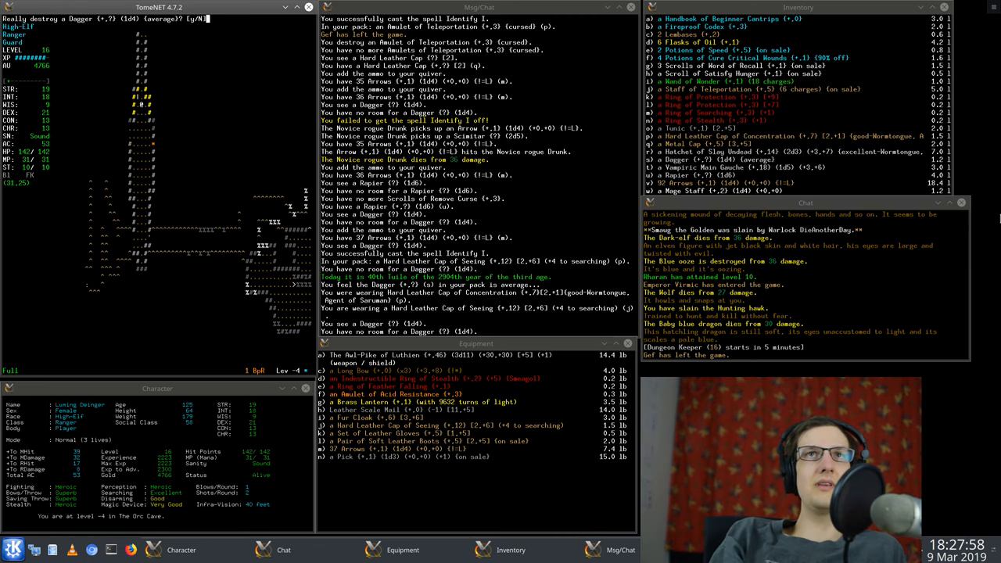
- Confirm destroying the unwanted Dagger after switching to the Cap of Seeing
key(y)
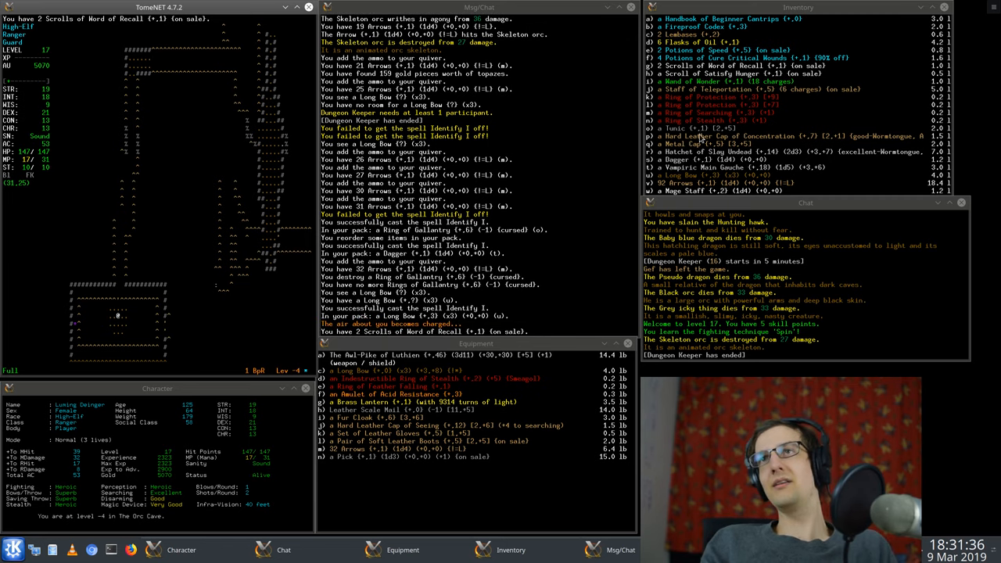
mouse_move(727, 192)
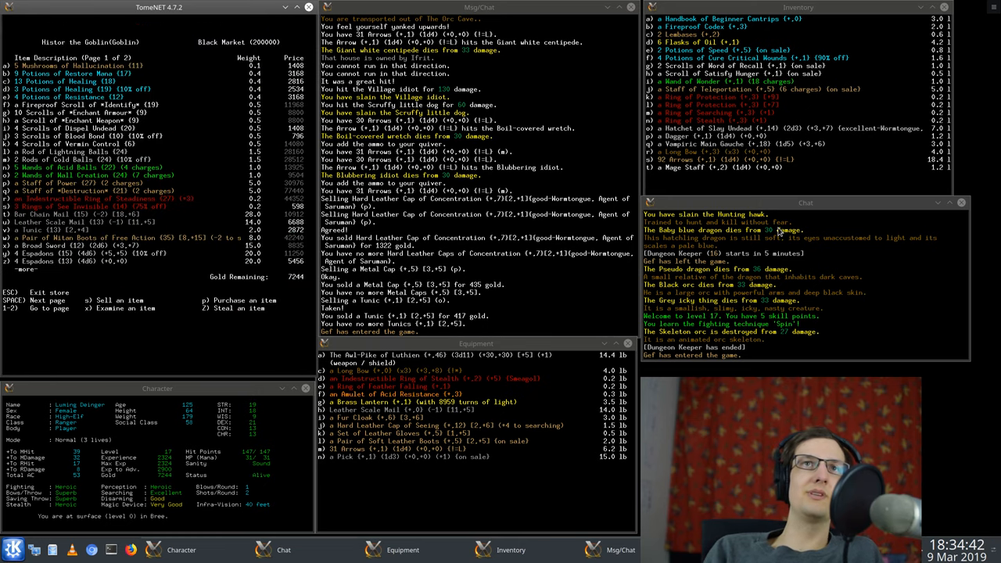
- Leave the Black Market after browsing its wares and prices
key(space)
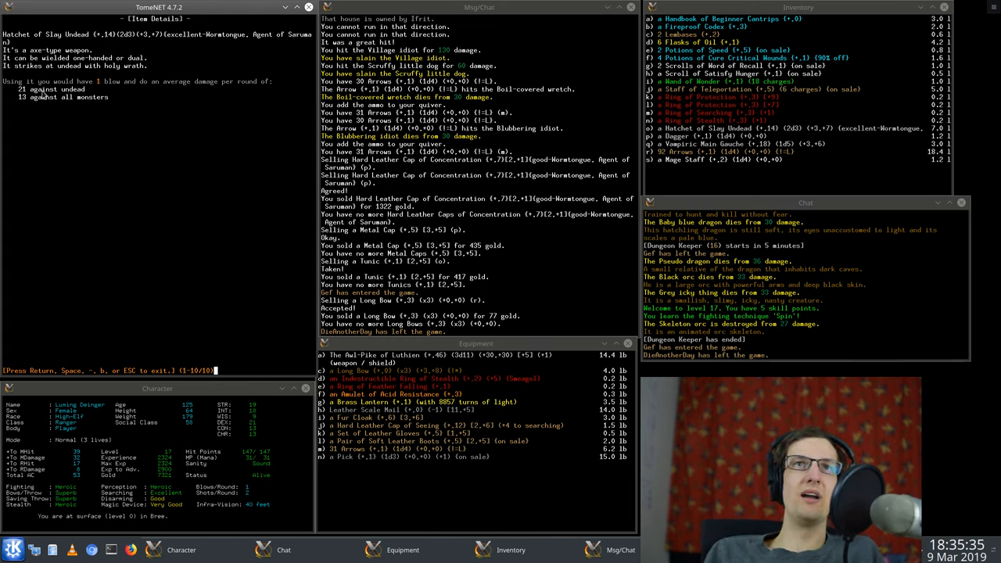
mouse_move(798, 352)
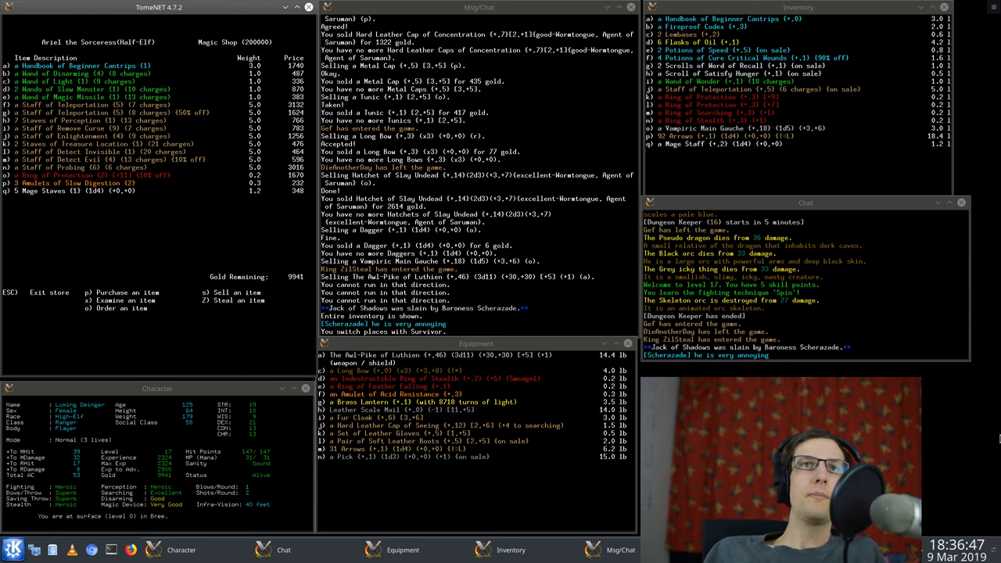
- Exit Ariel's Magic Shop back onto Bree's streets with 9941 gold
key(s)
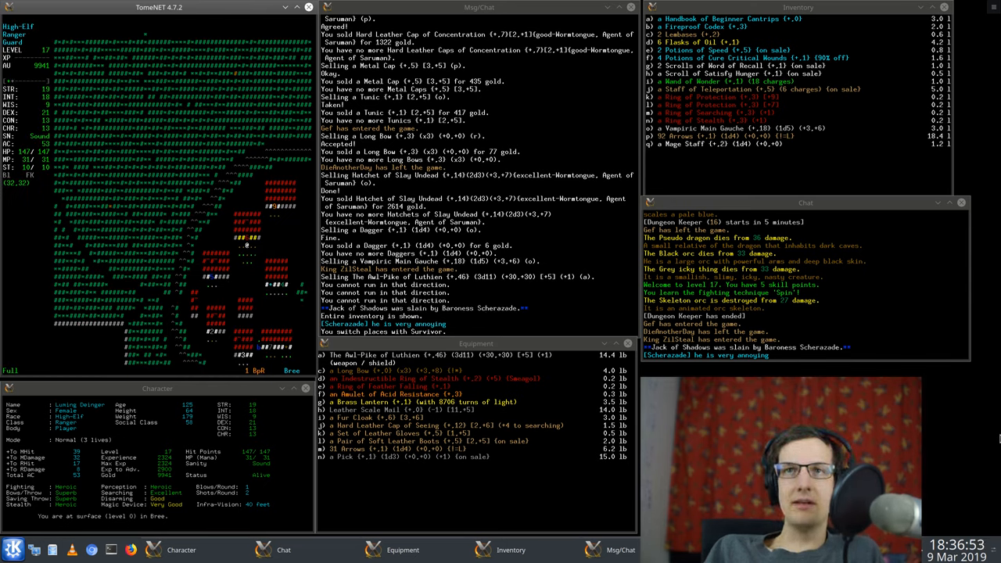
- Sell the Feather Falling, Protection, Searching and Stealth rings for 11915 gold total
key(t)
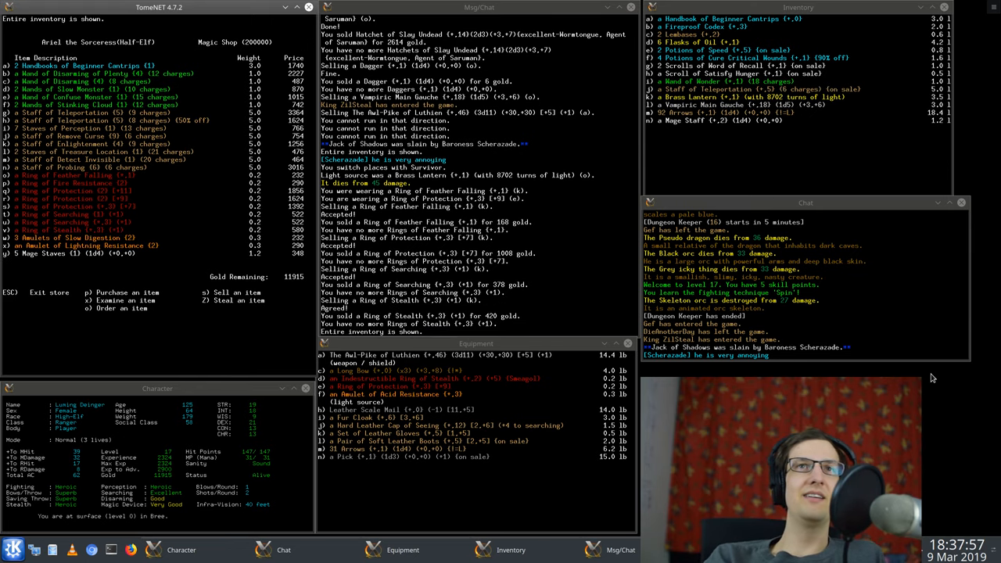
key(s)
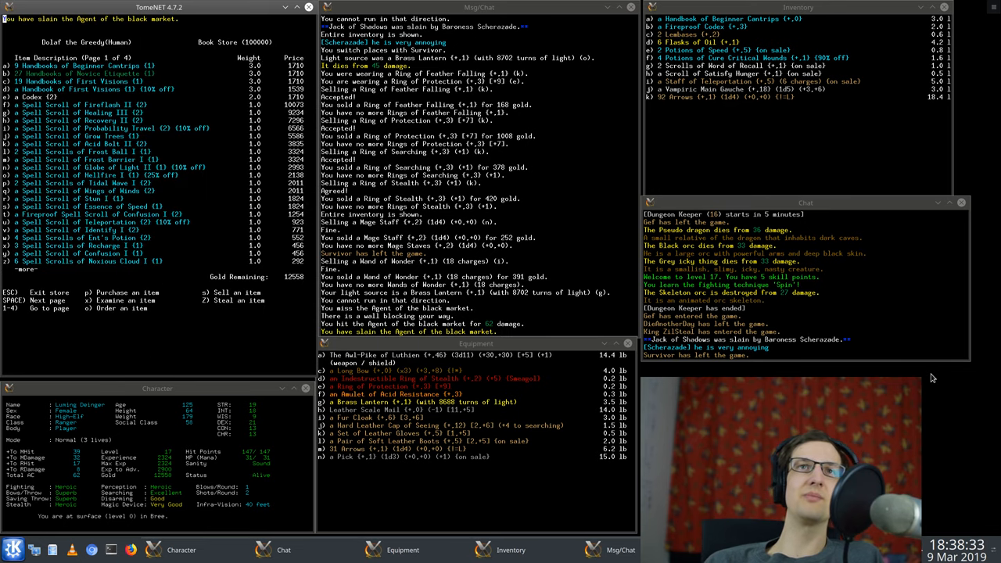
- Page forward twice through Dolaf the Greedy's book store listings to the second scroll page
key(space)
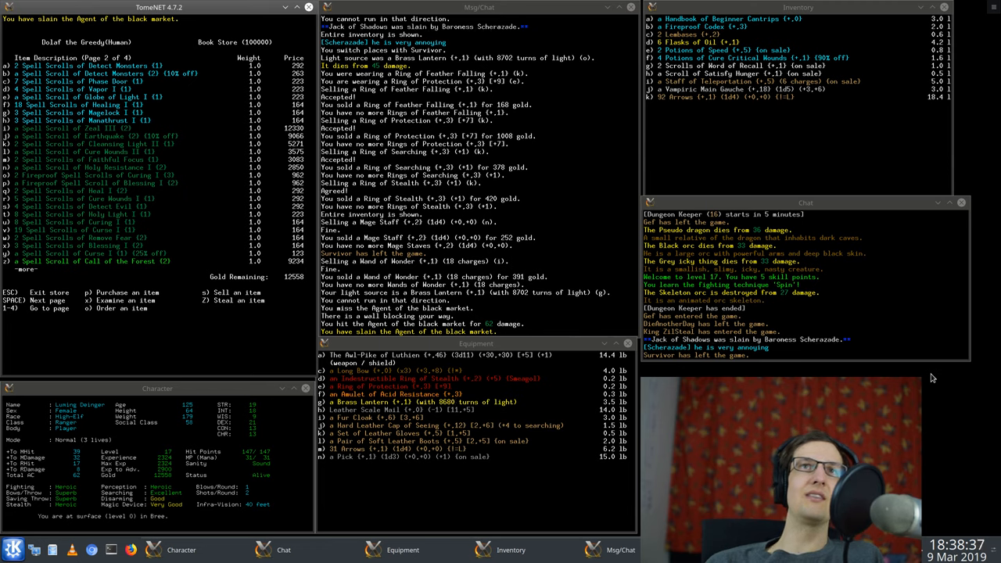
key(space)
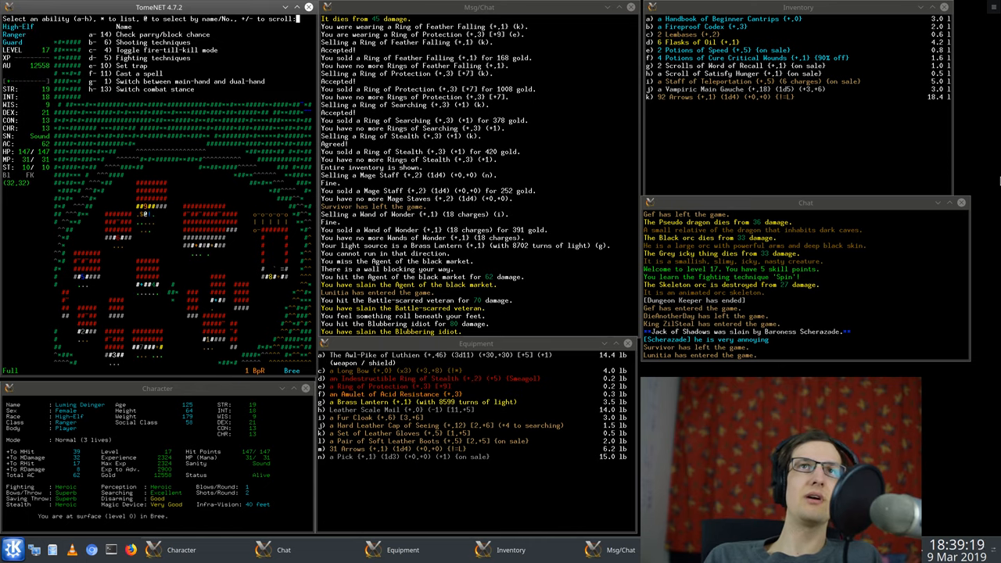
- Open the 'Enter an ability' menu listing the Ranger's techniques and spell casting
key(m)
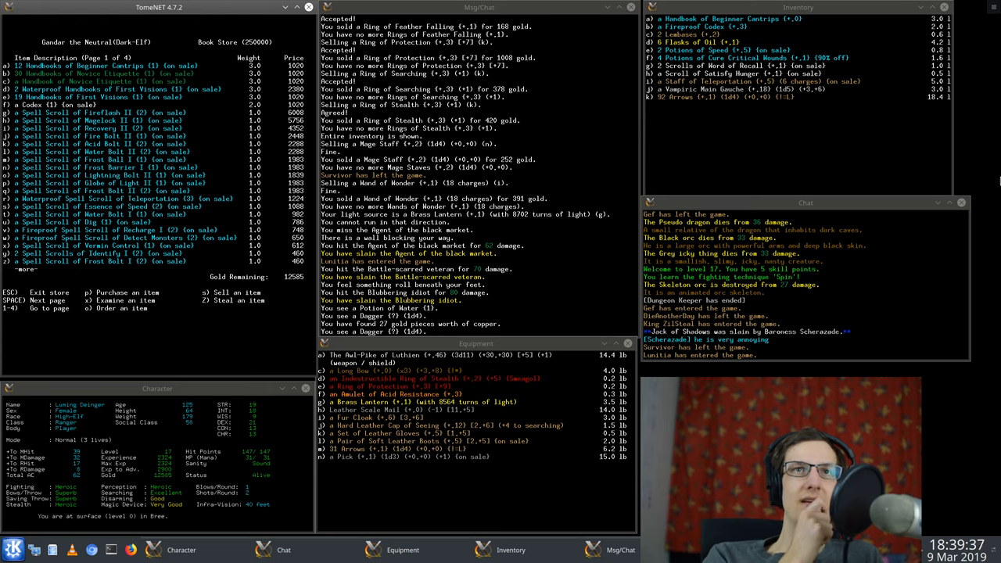
- View page 1 of 4 of Gandar the Neutral's book store listings
key(x)
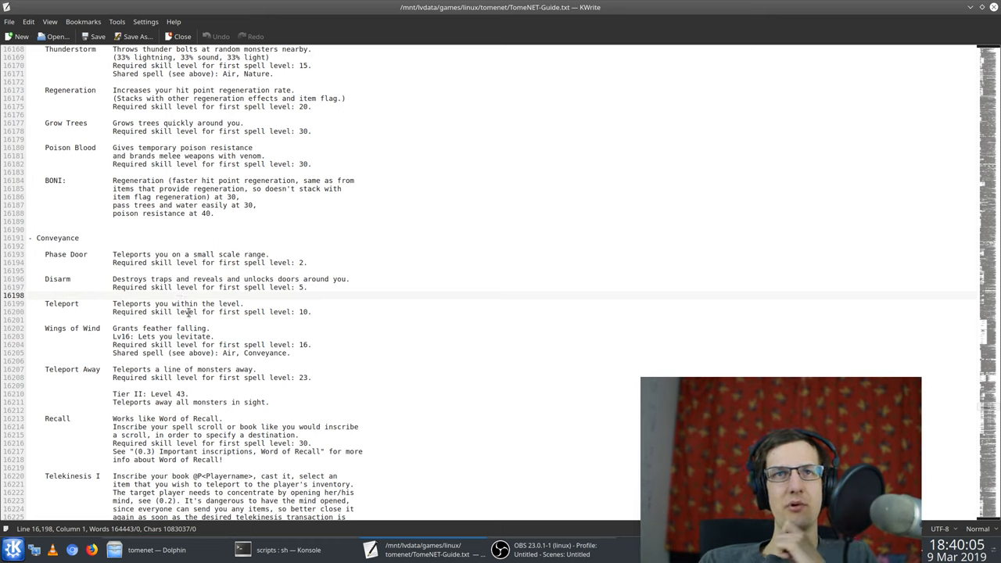
- Scroll the guide through Conveyance and Divination, highlighting 'Hidden' in Sense Hidden
scroll(down, 3)
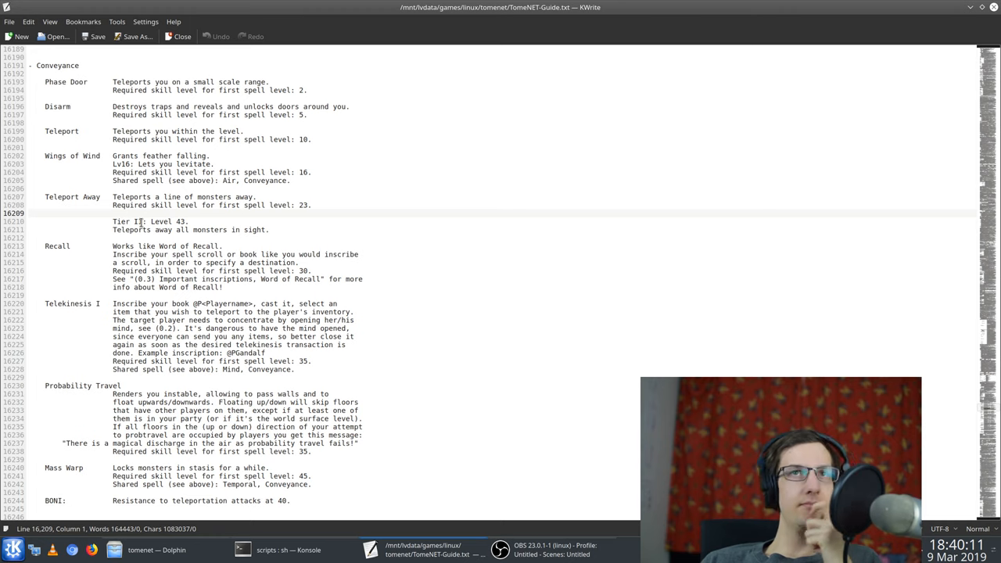
scroll(down, 3)
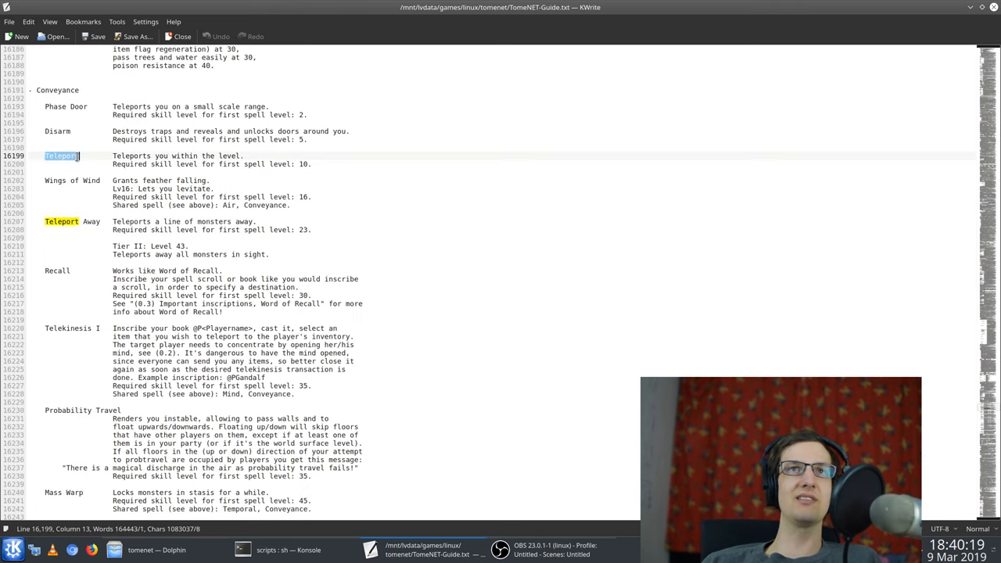
scroll(down, 3)
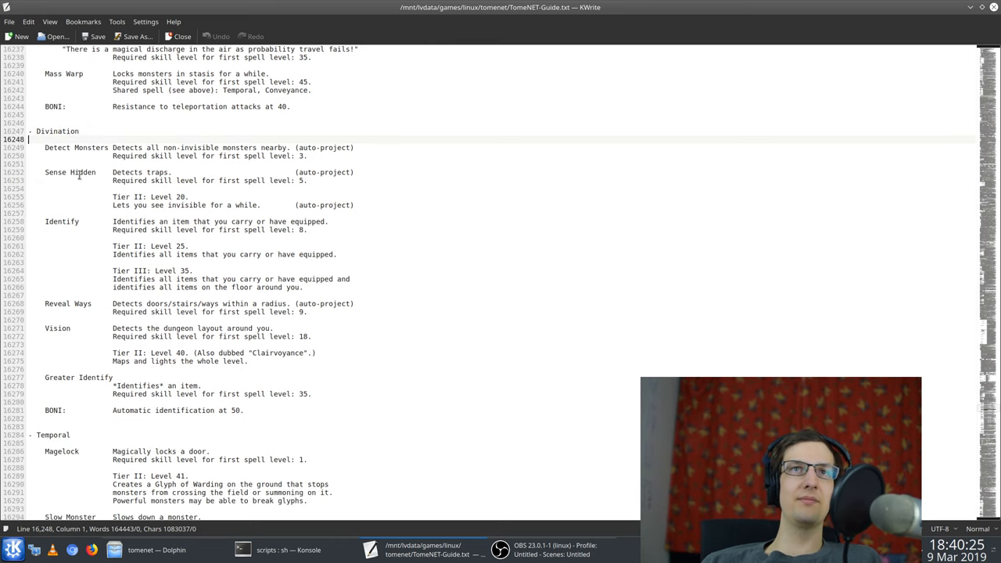
double_click(68, 304)
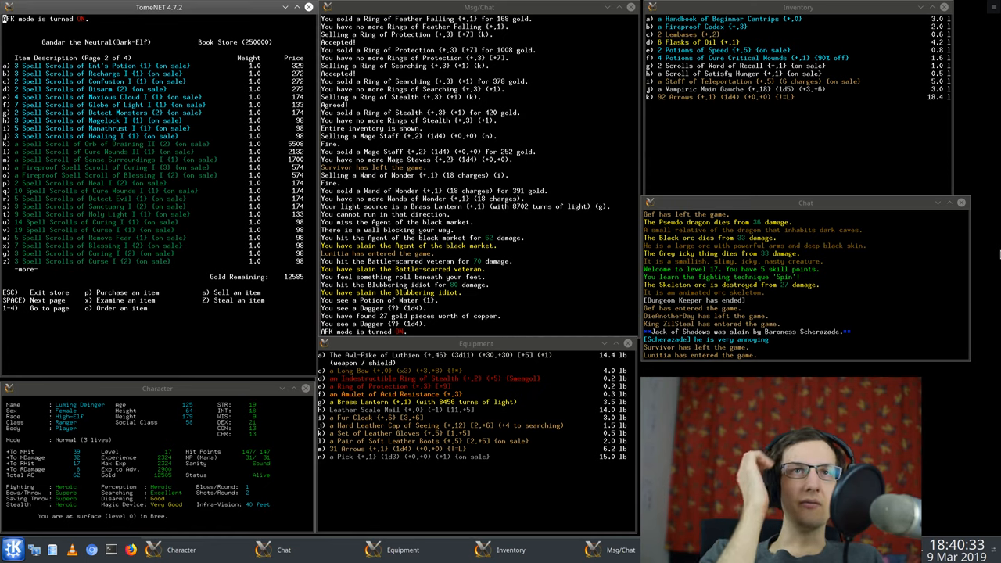
- Leave Gandar's book store to head for the Temple
key(space)
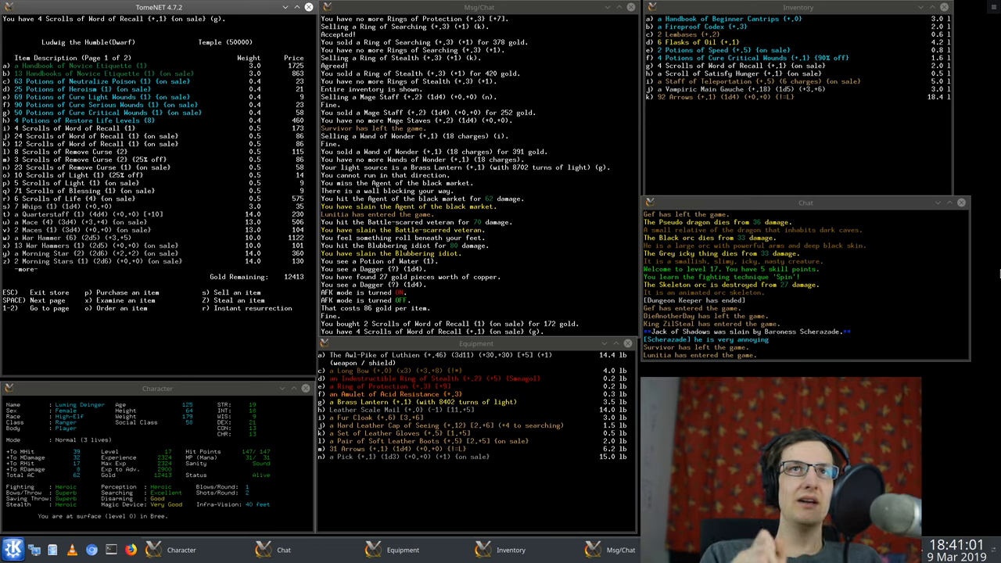
- Purchase 3 Cure Critical Wounds potions at the Temple, bringing the total to seven
key(p)
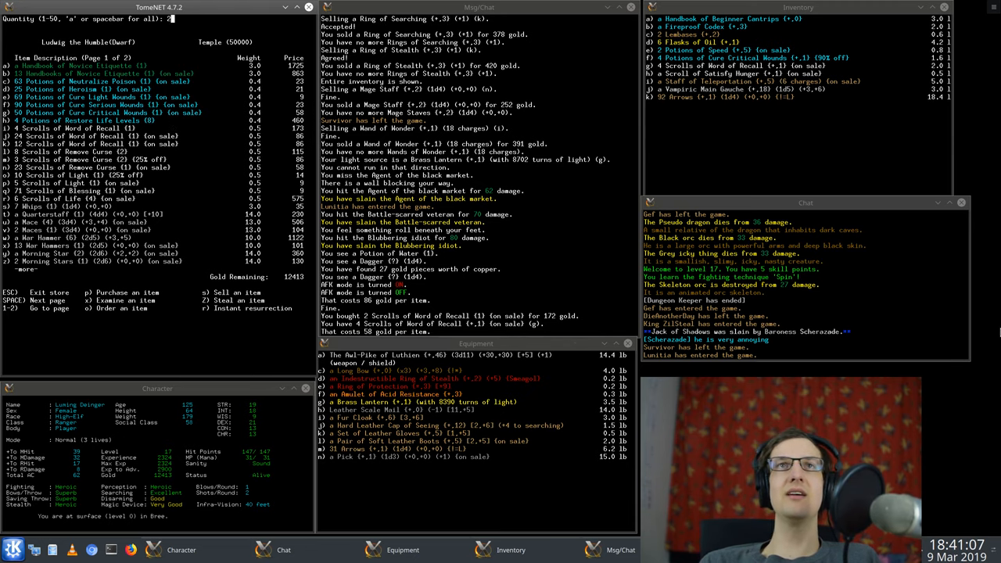
text(3)
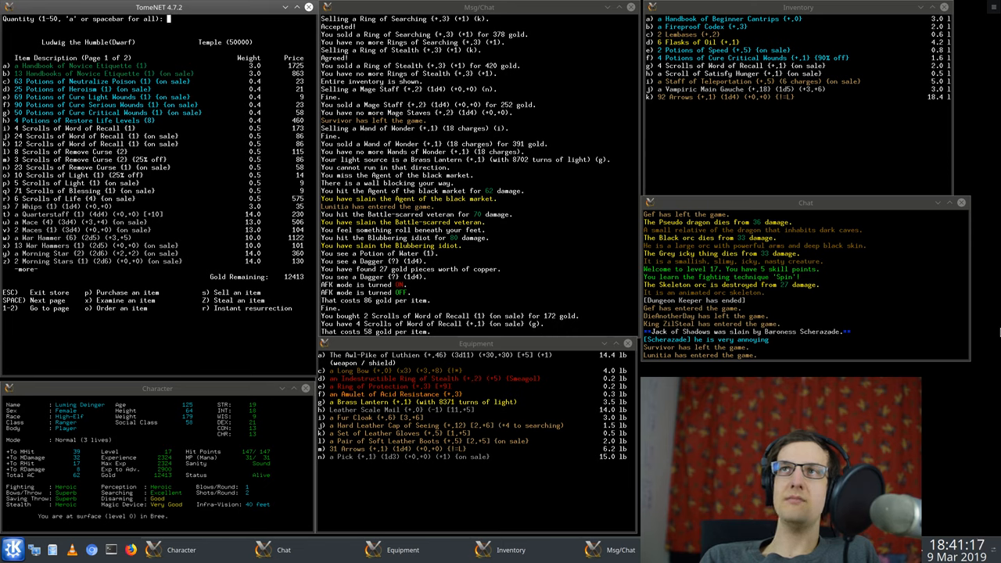
text(3)
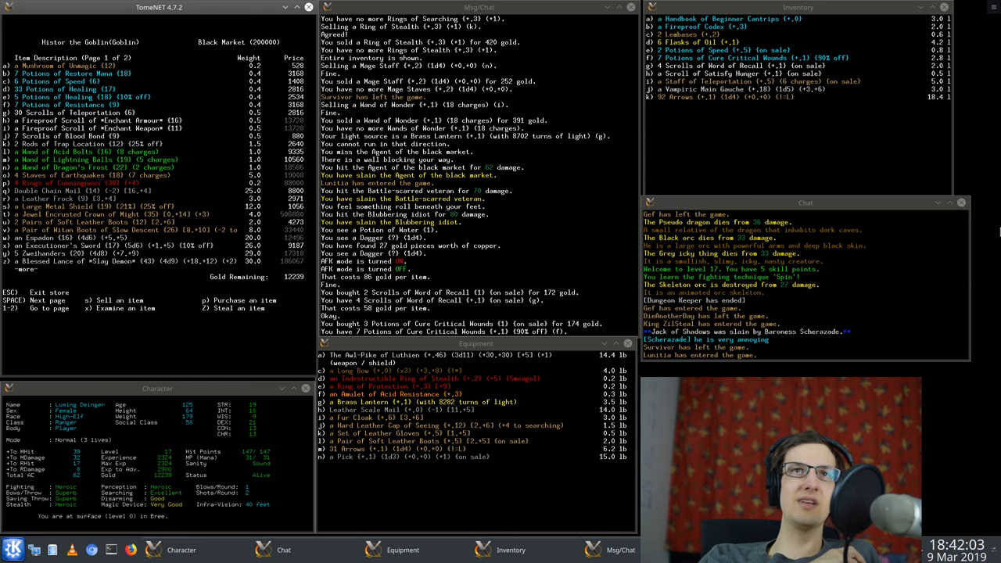
- Leave the Black Market without buying anything
key(space)
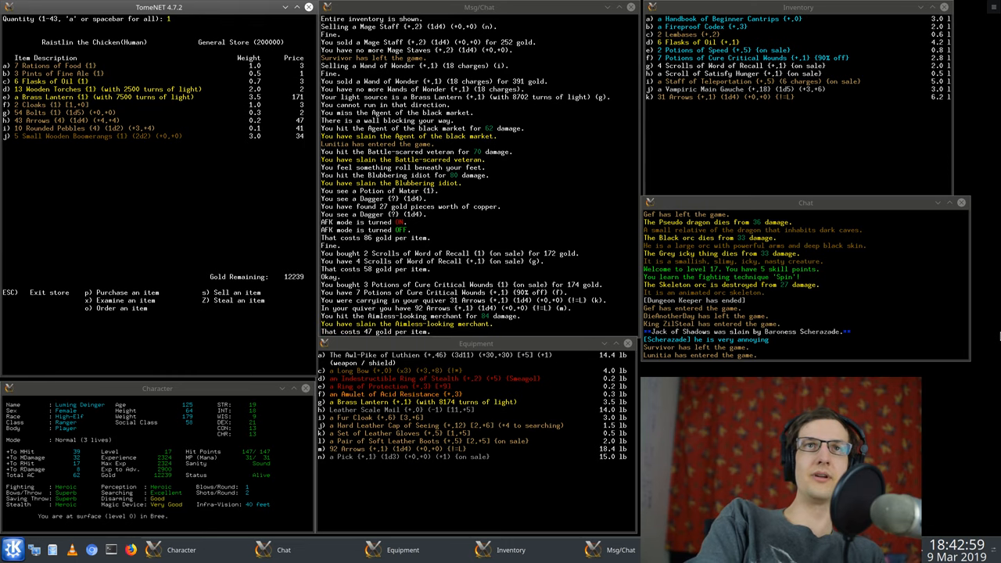
- Enter 30 as the purchase quantity for the 1-gold Arrows (1d4) (+0,+0)
text(43)
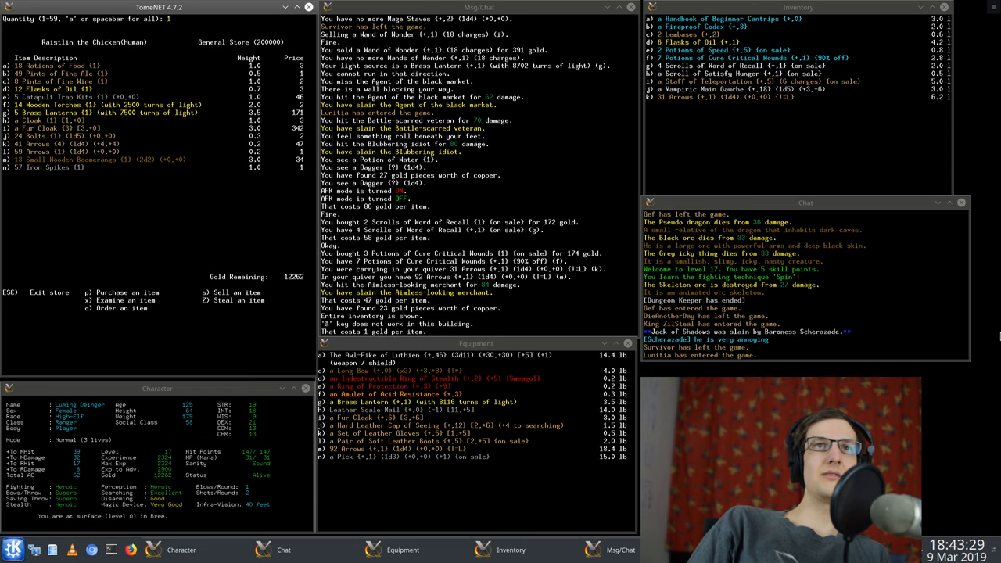
text(30)
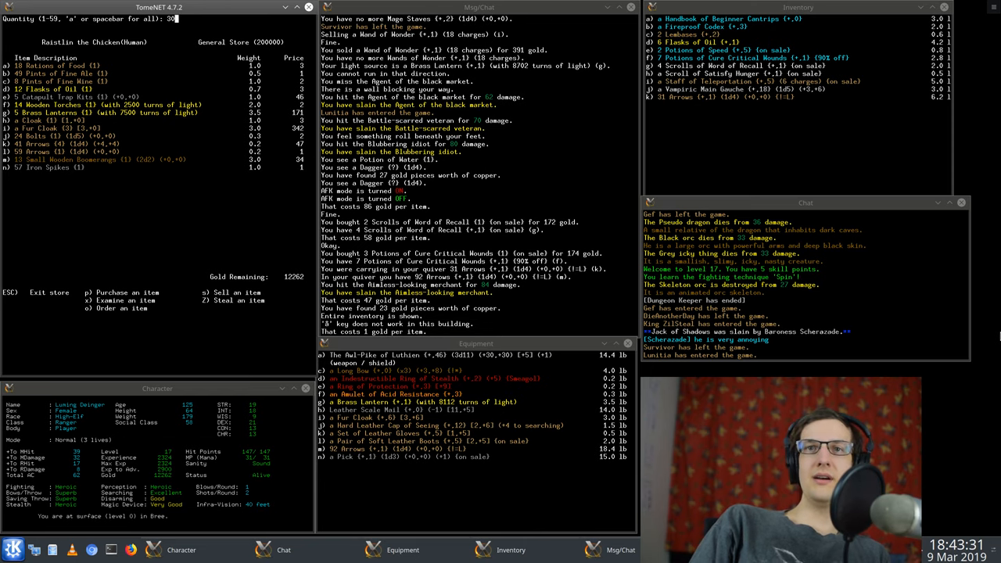